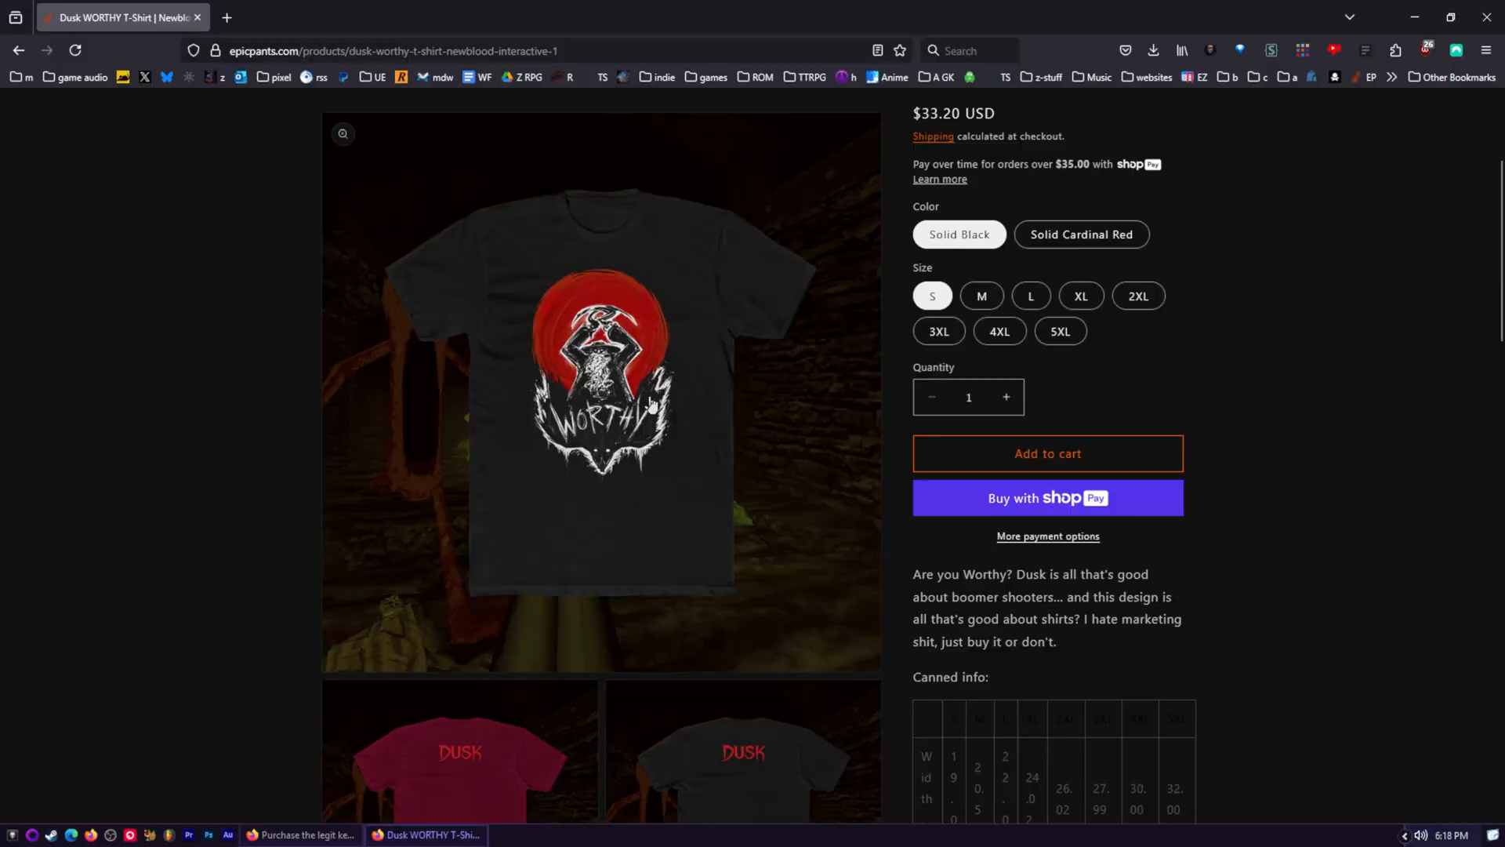
- Scroll the Microsoft Store listing to confirm Windows 11 Pro (Download) at $199.99, then continue
scroll(up, 3)
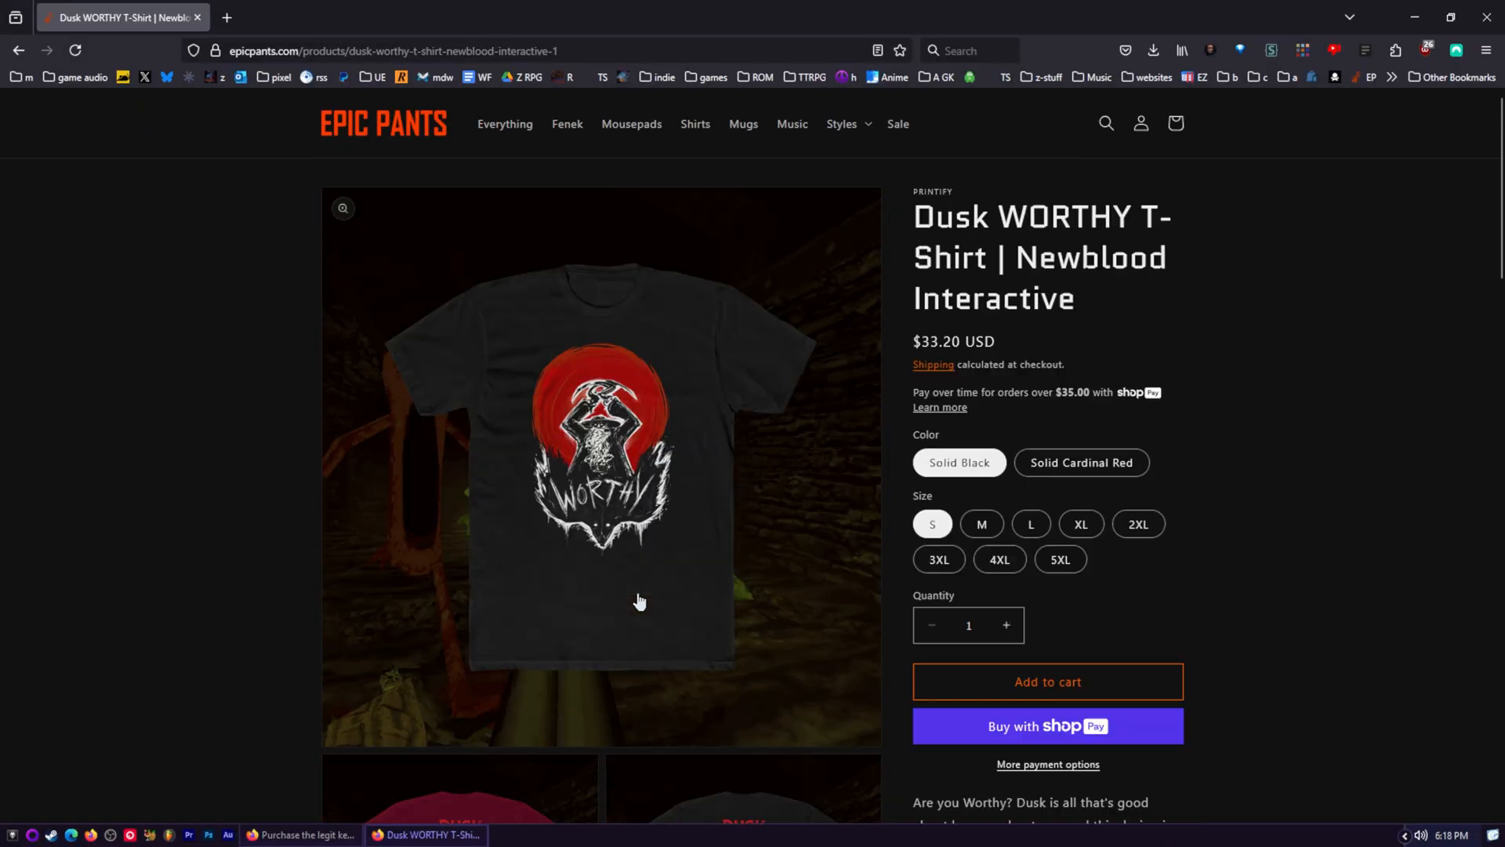
scroll(down, 3)
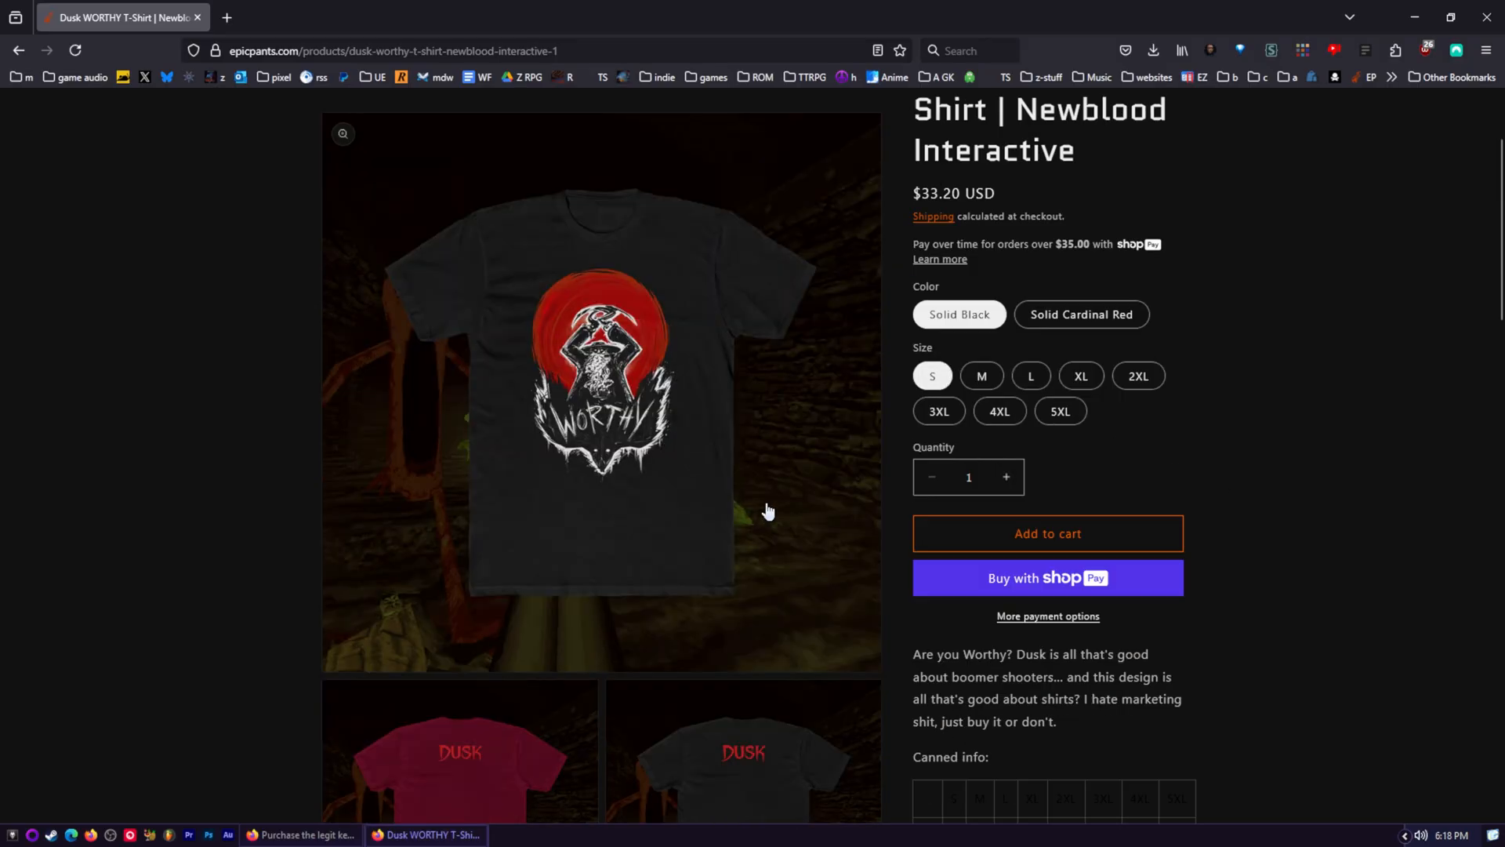
scroll(down, 3)
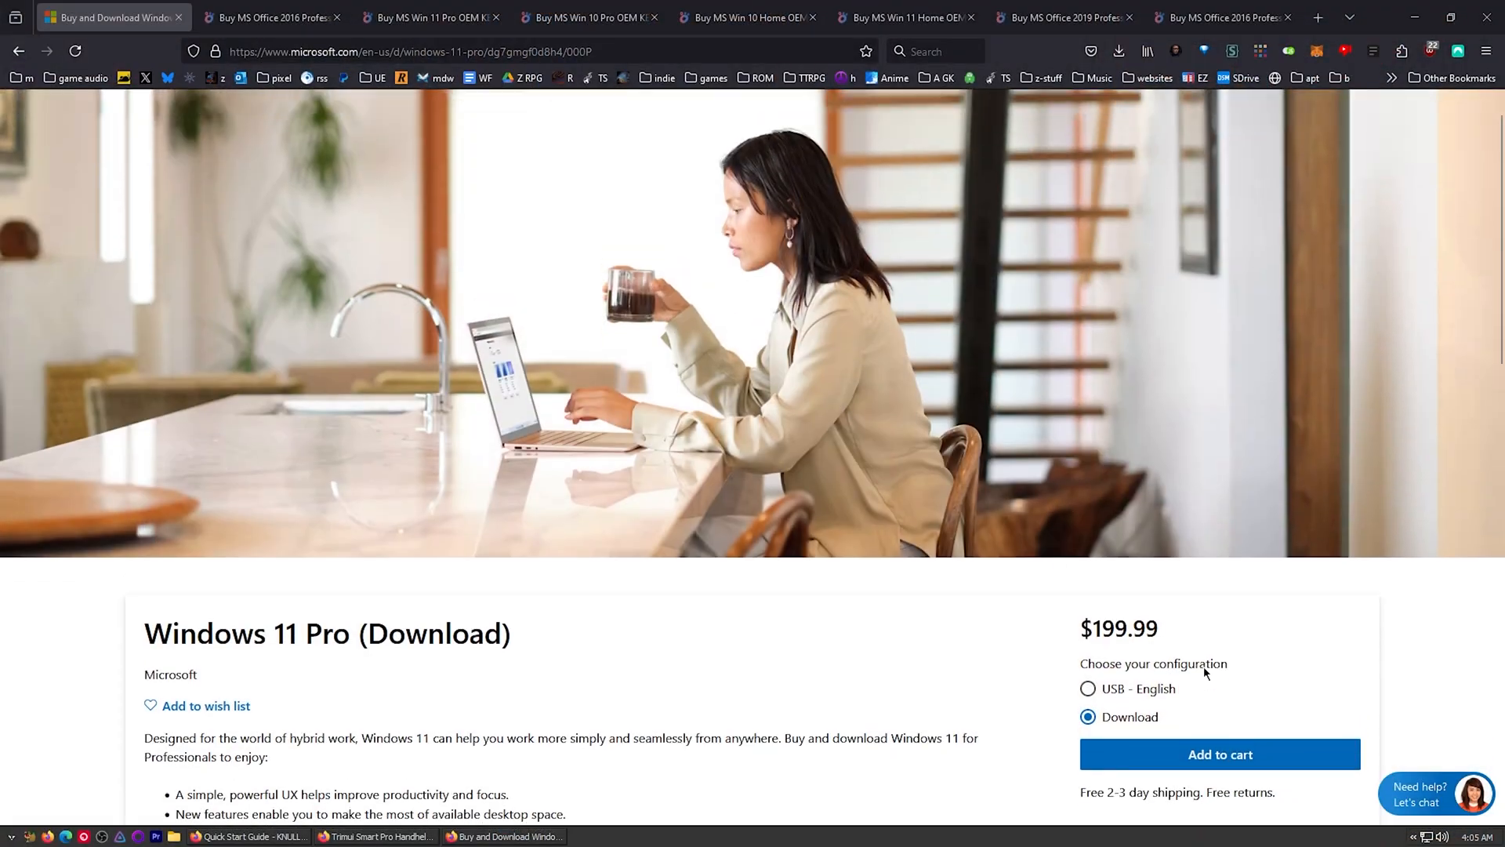
click(1087, 688)
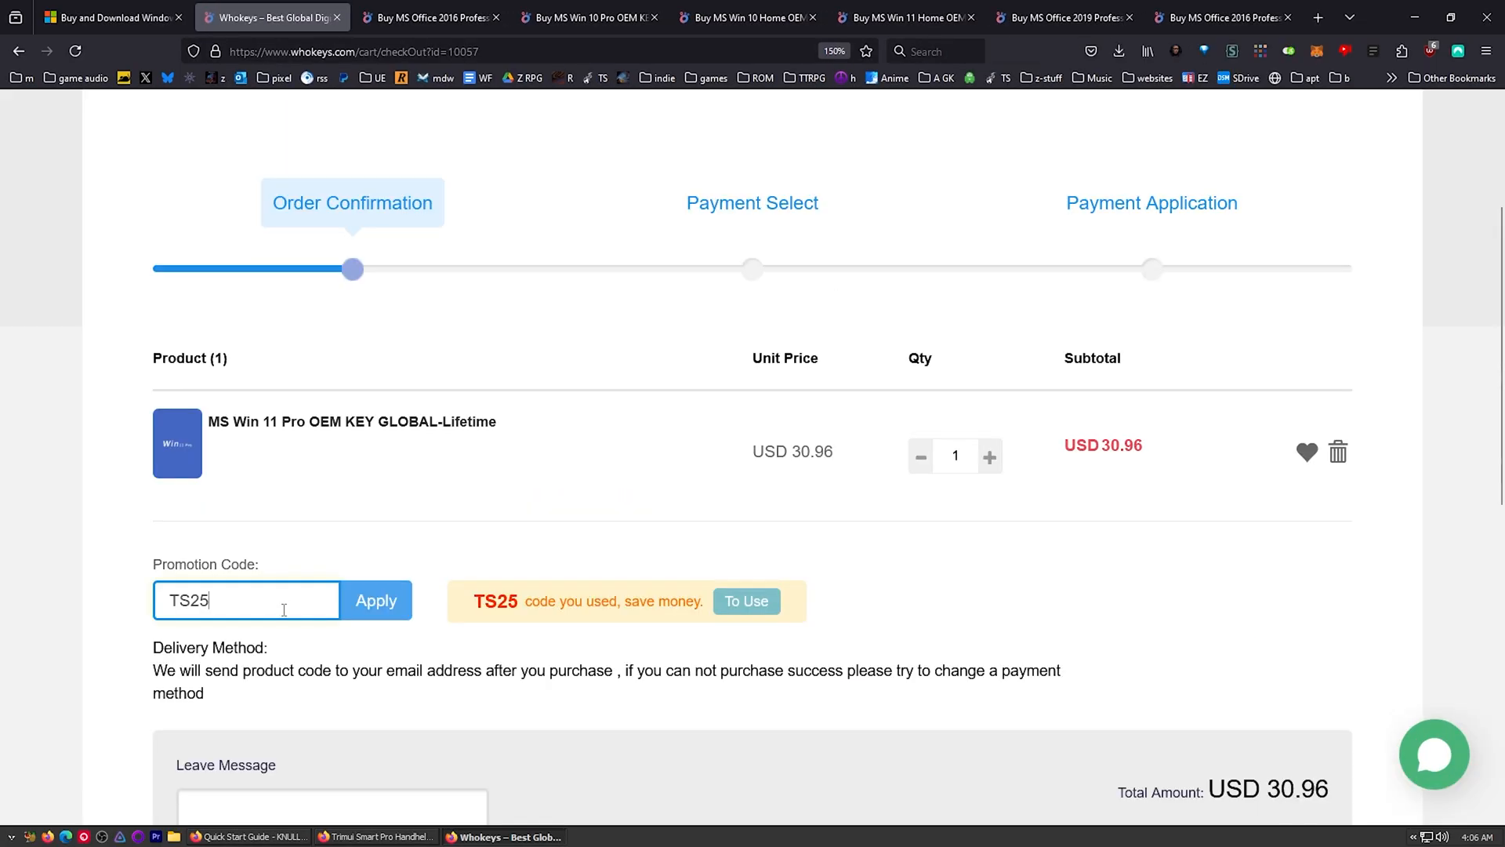
- Compare the Win 10 Pro OEM, Win 10/11 Enterprise LTSC IoT and Win 11 Home OEM key listings
click(376, 600)
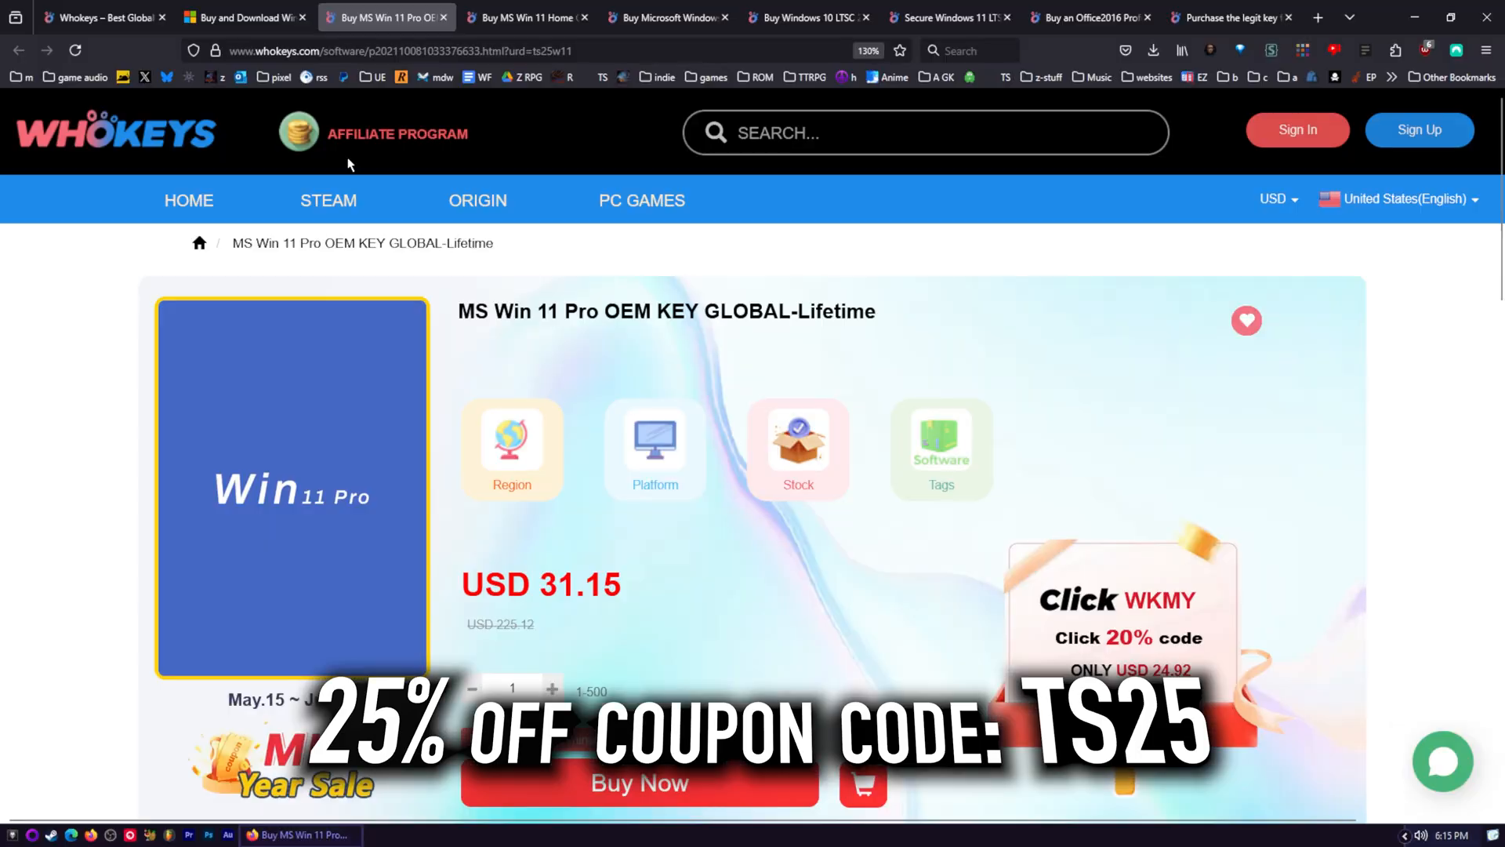
click(666, 17)
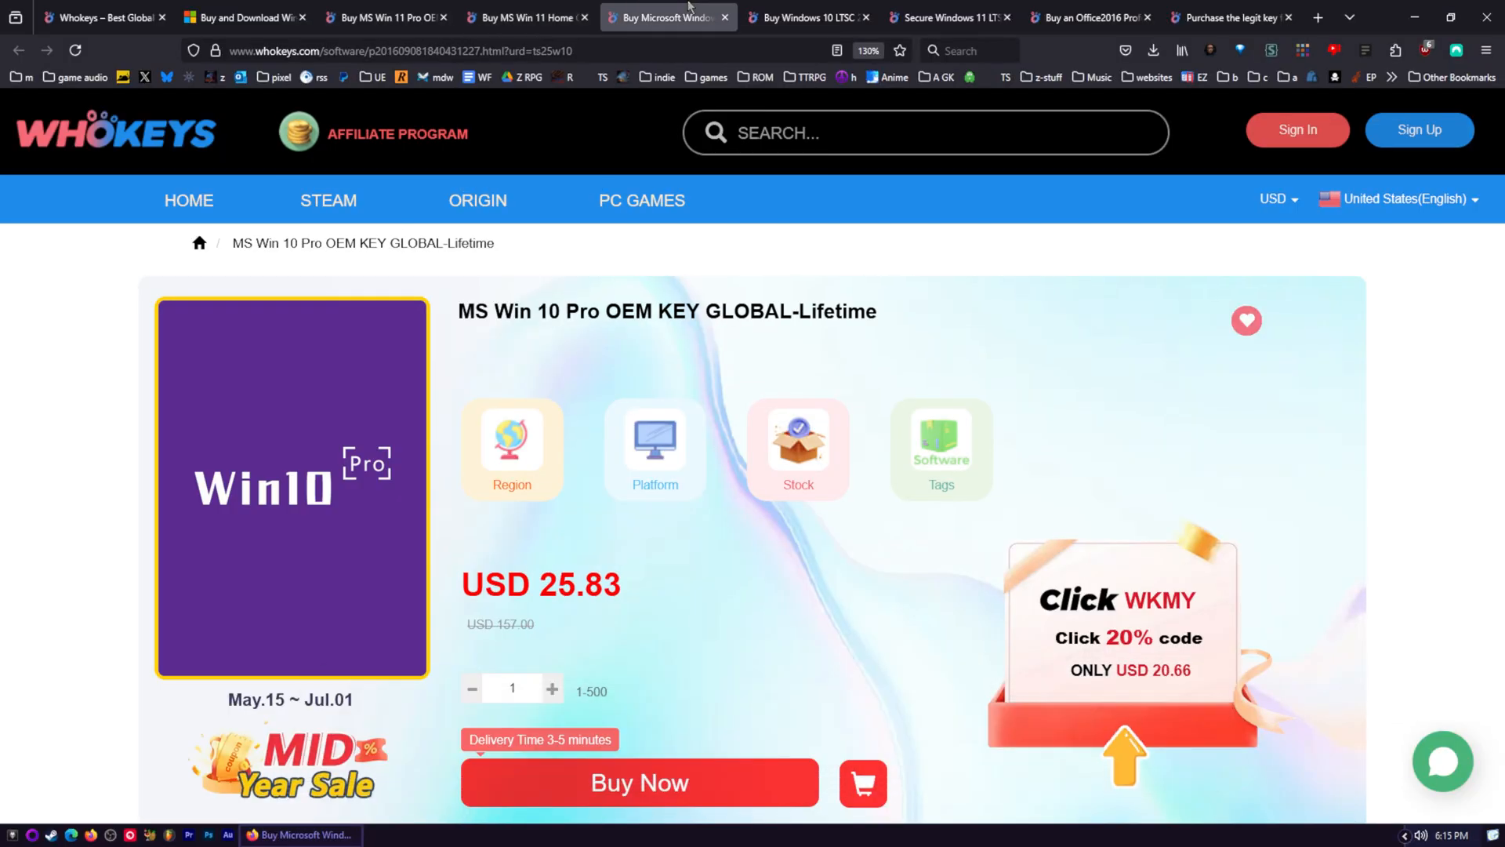
click(806, 17)
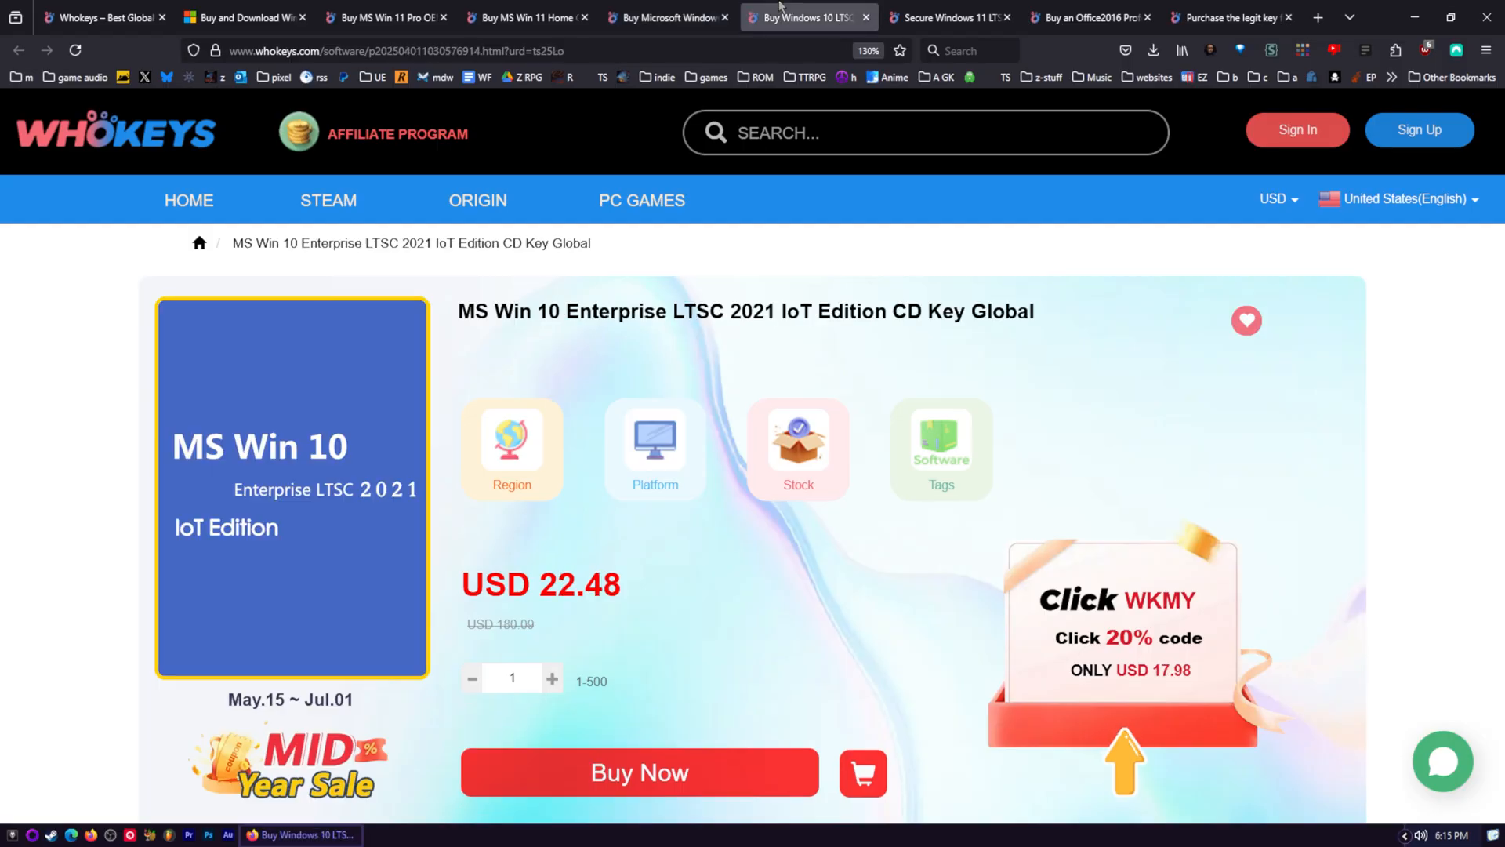
mouse_move(268, 482)
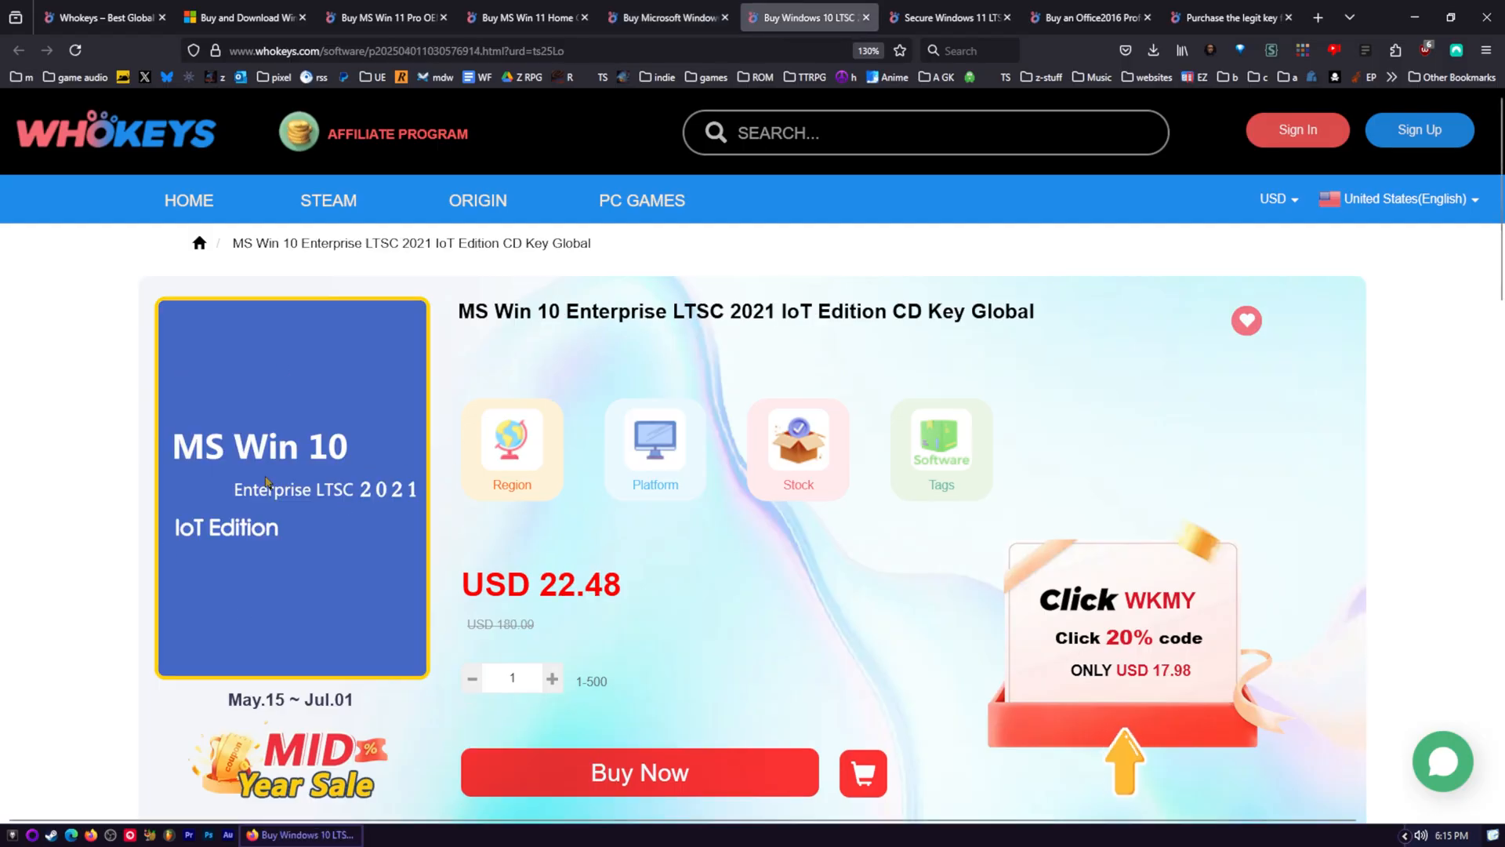
mouse_move(300, 521)
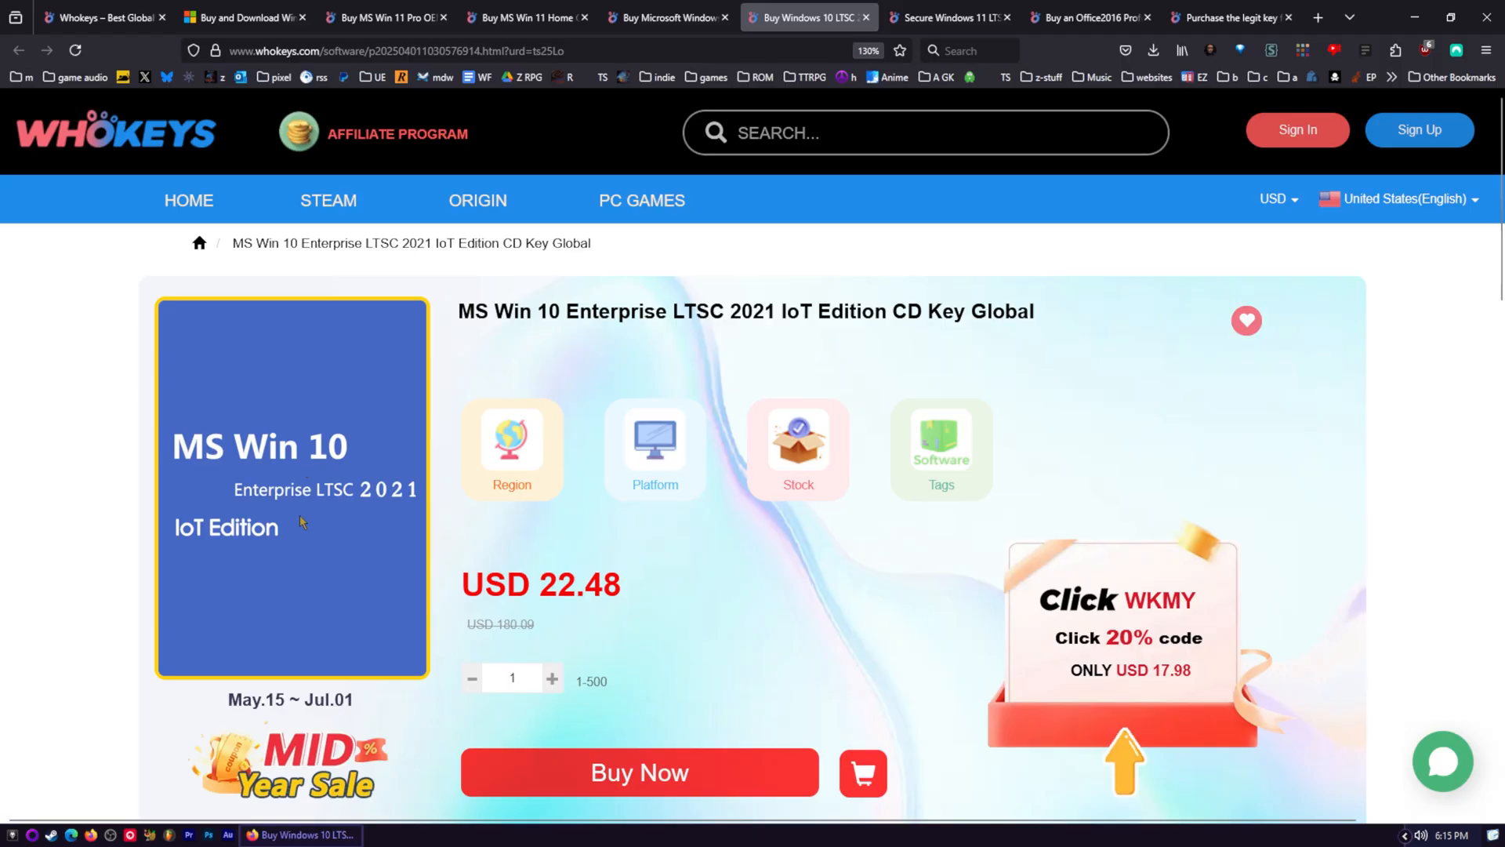
mouse_move(149, 516)
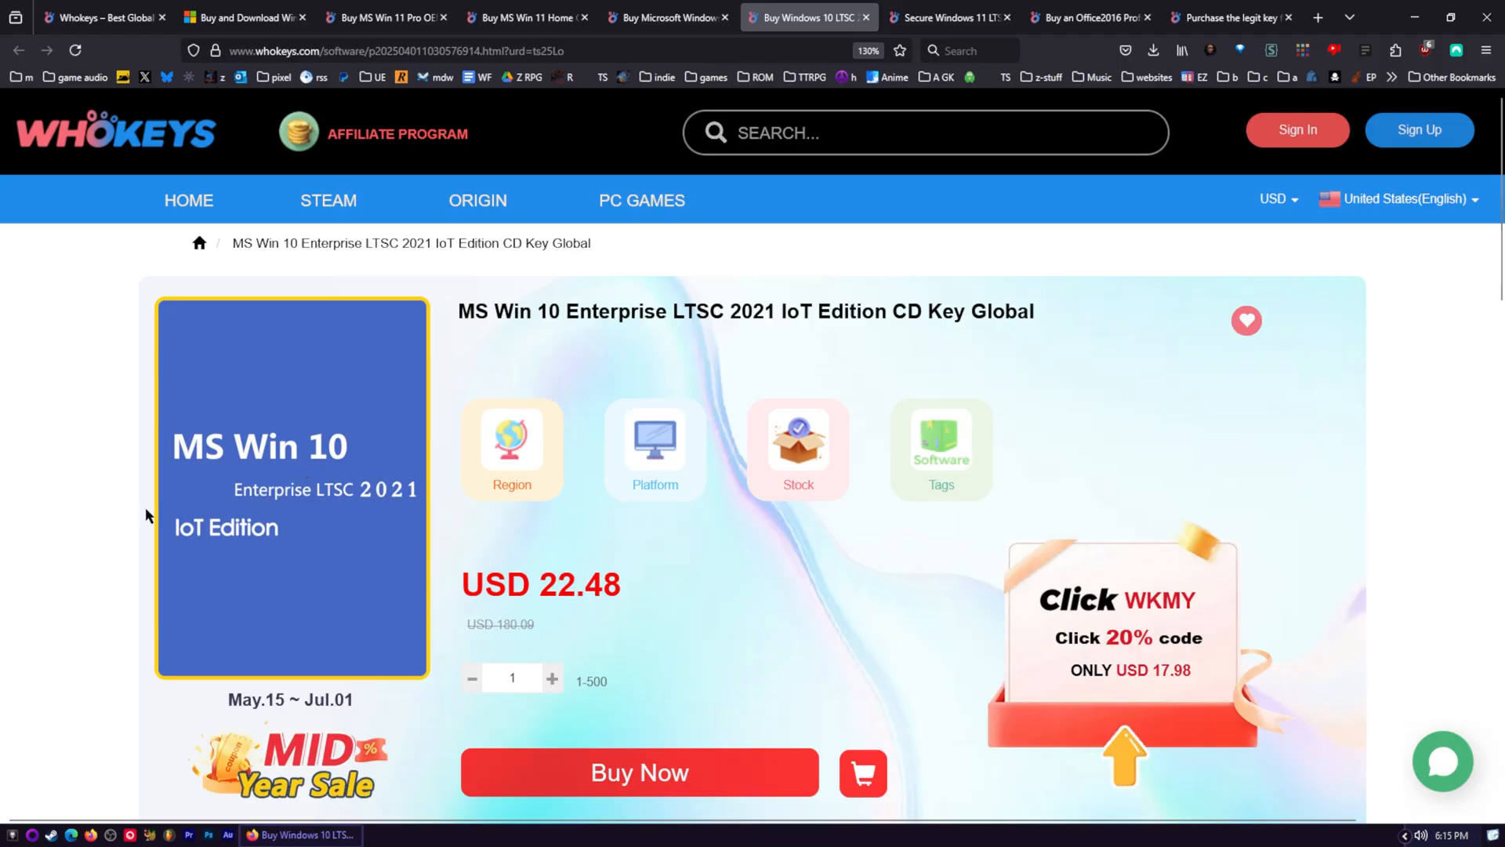
mouse_move(365, 507)
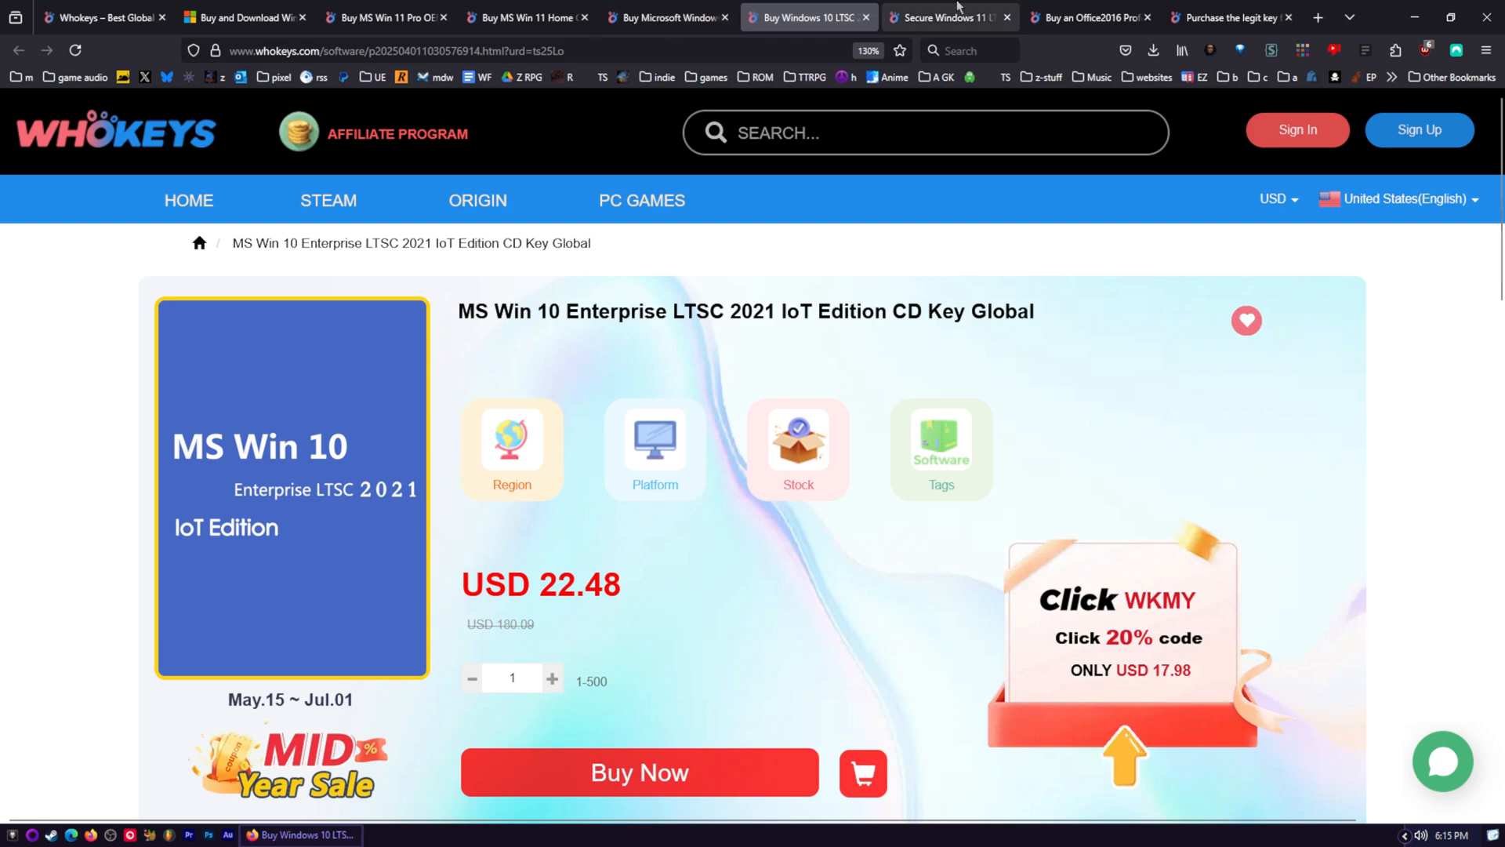
click(948, 17)
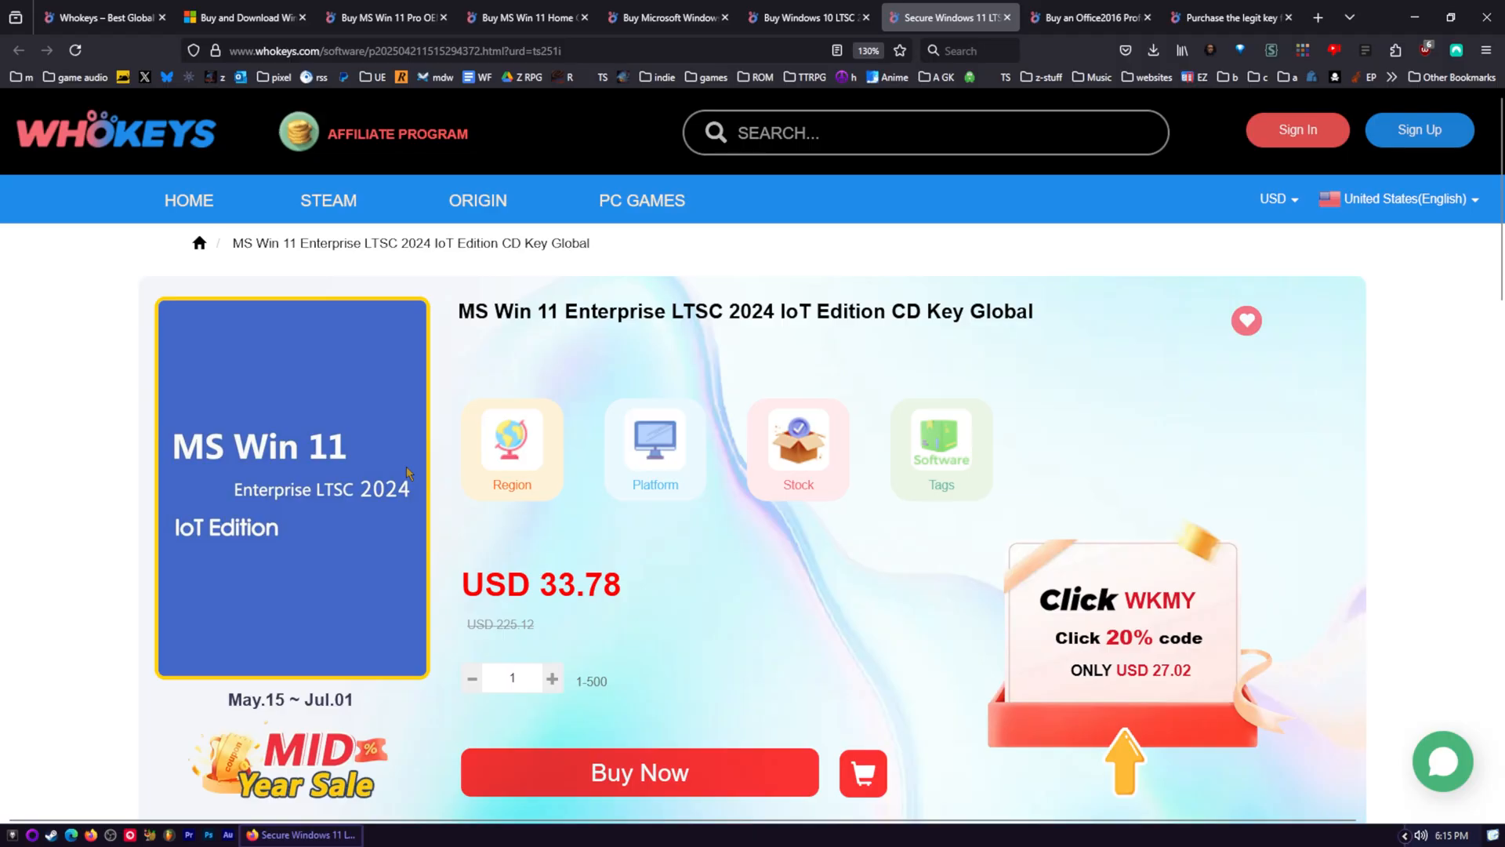
click(526, 17)
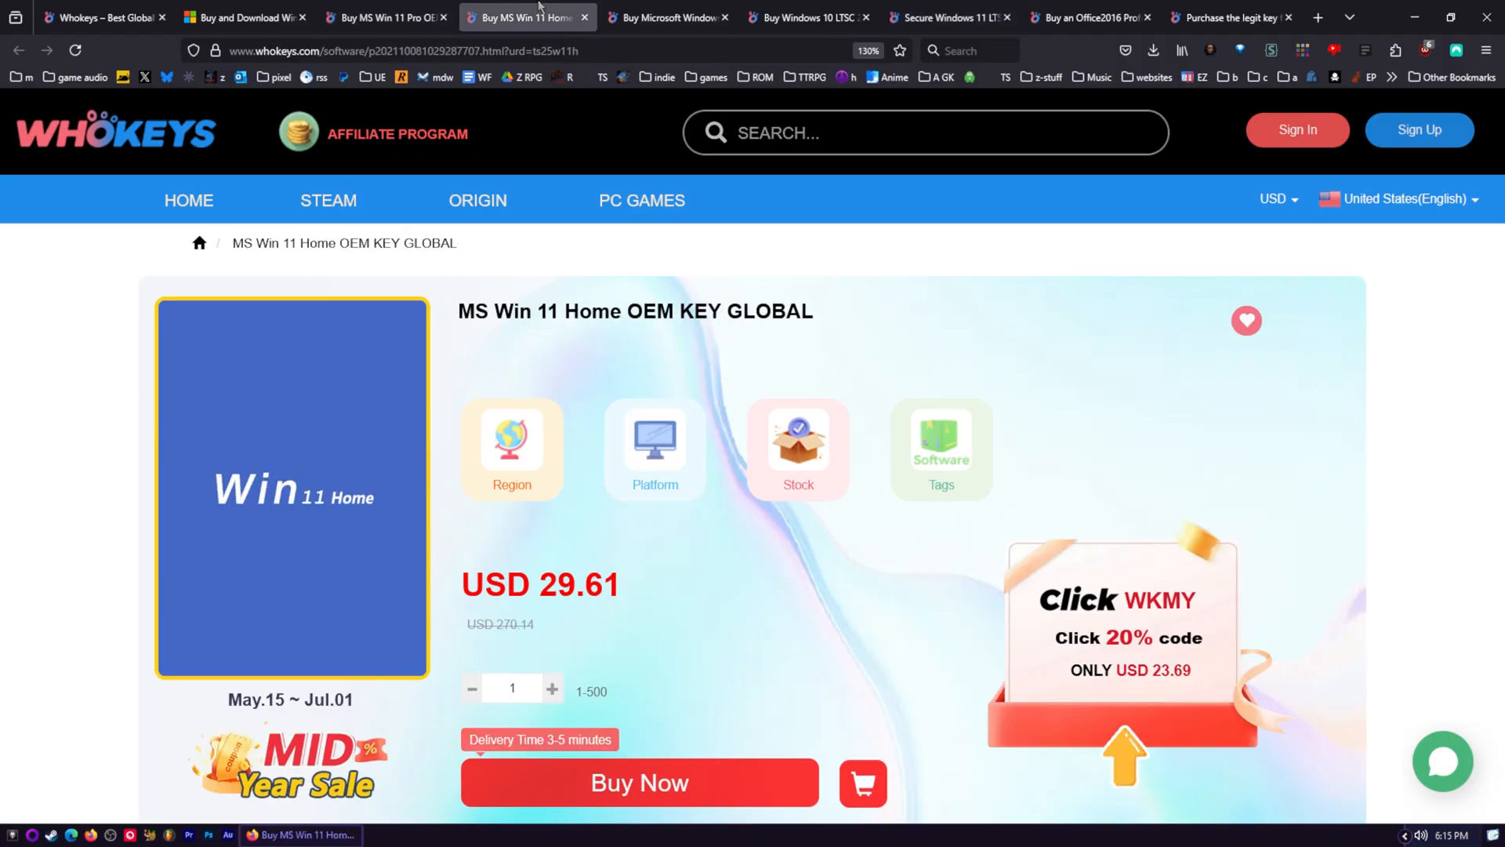
- Recheck Win 10 Pro, Win 10 LTSC and Win 11 Pro OEM, ending on Office 2016 Professional Plus at USD 38.42
click(667, 18)
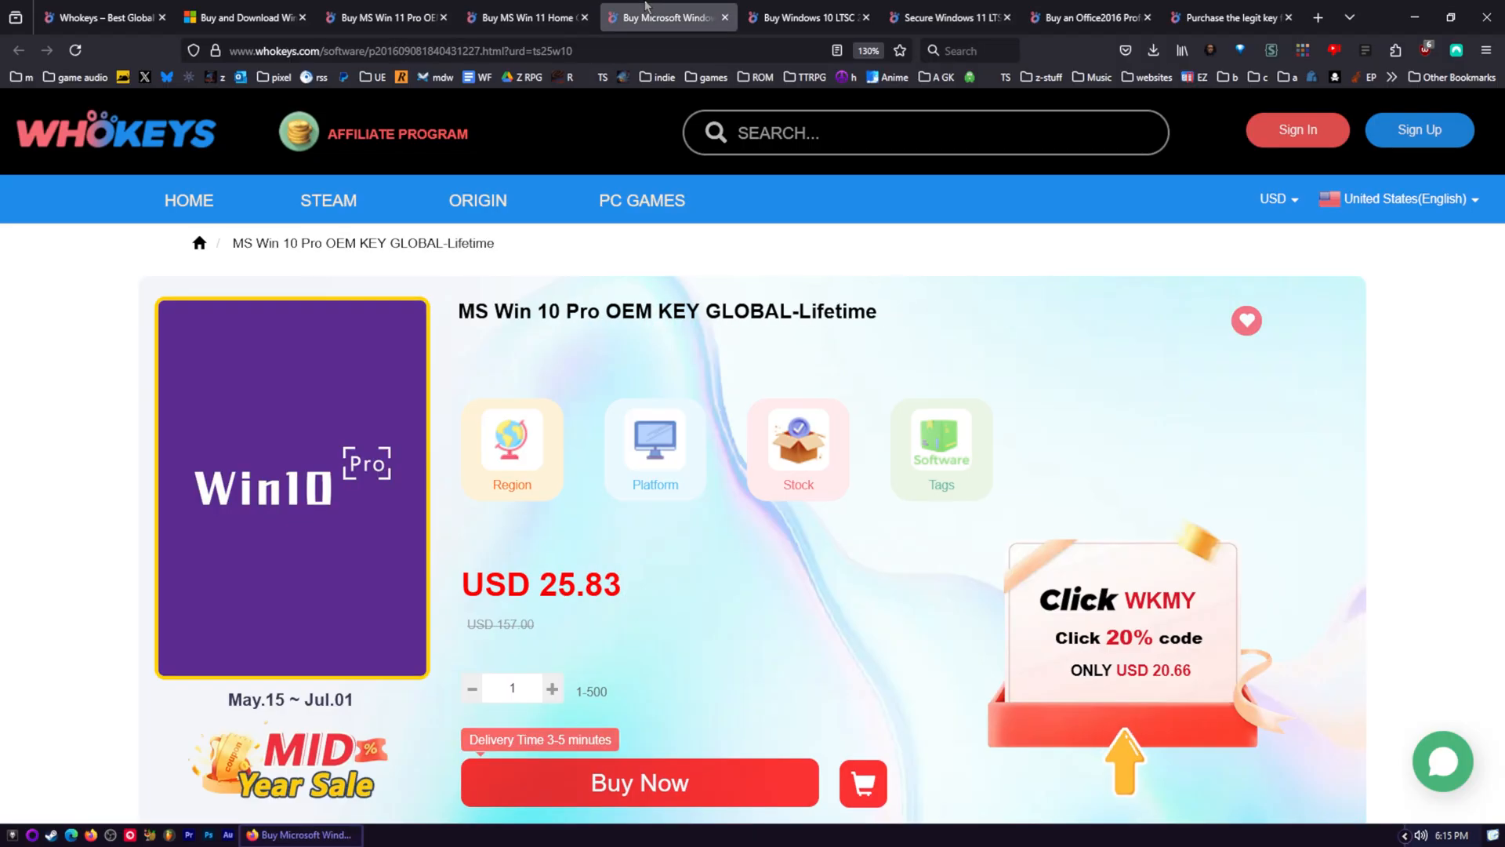
mouse_move(693, 7)
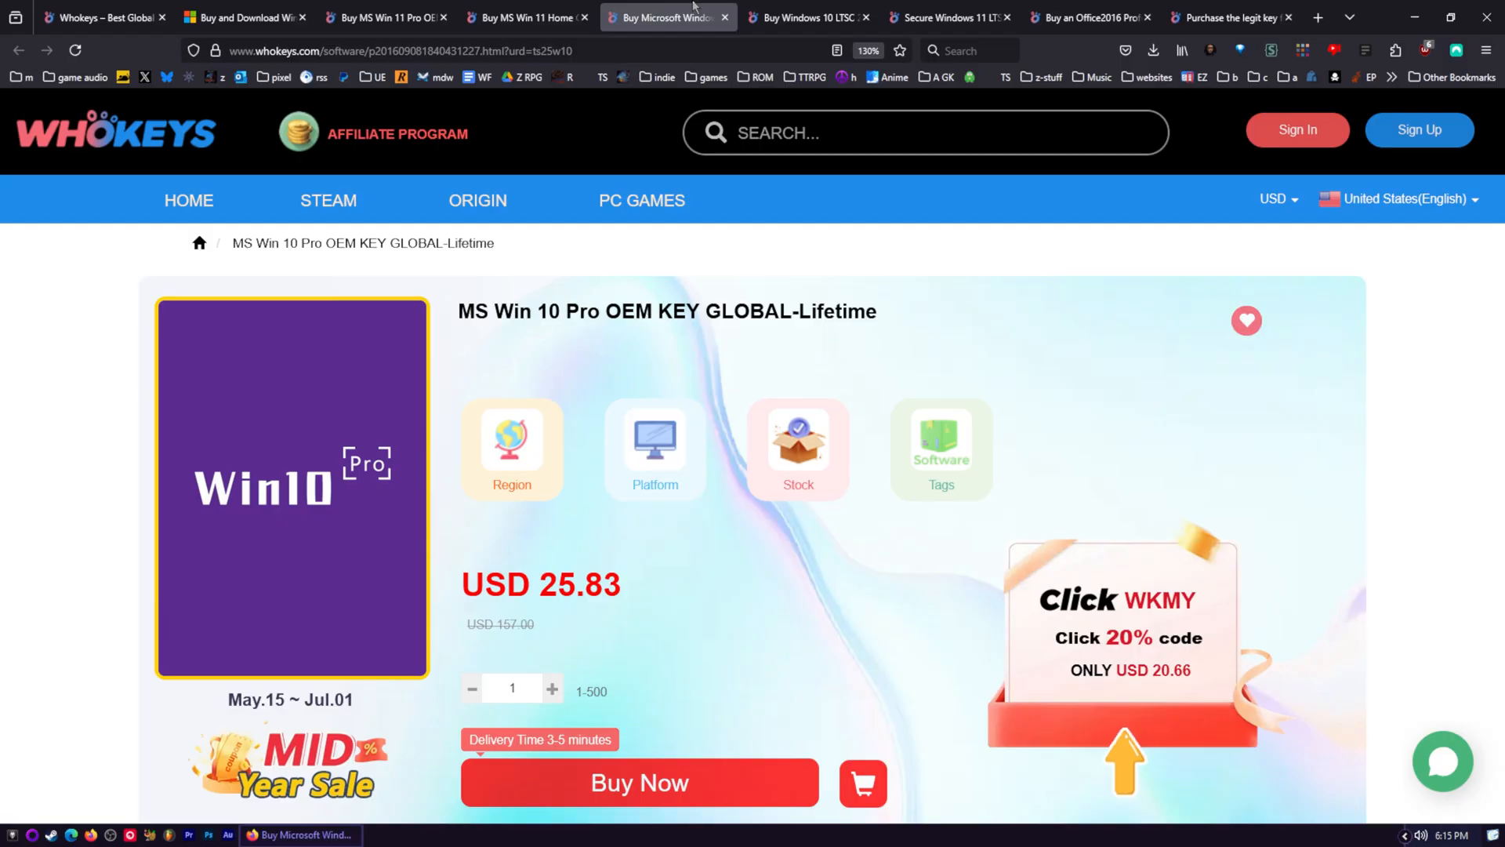
click(804, 17)
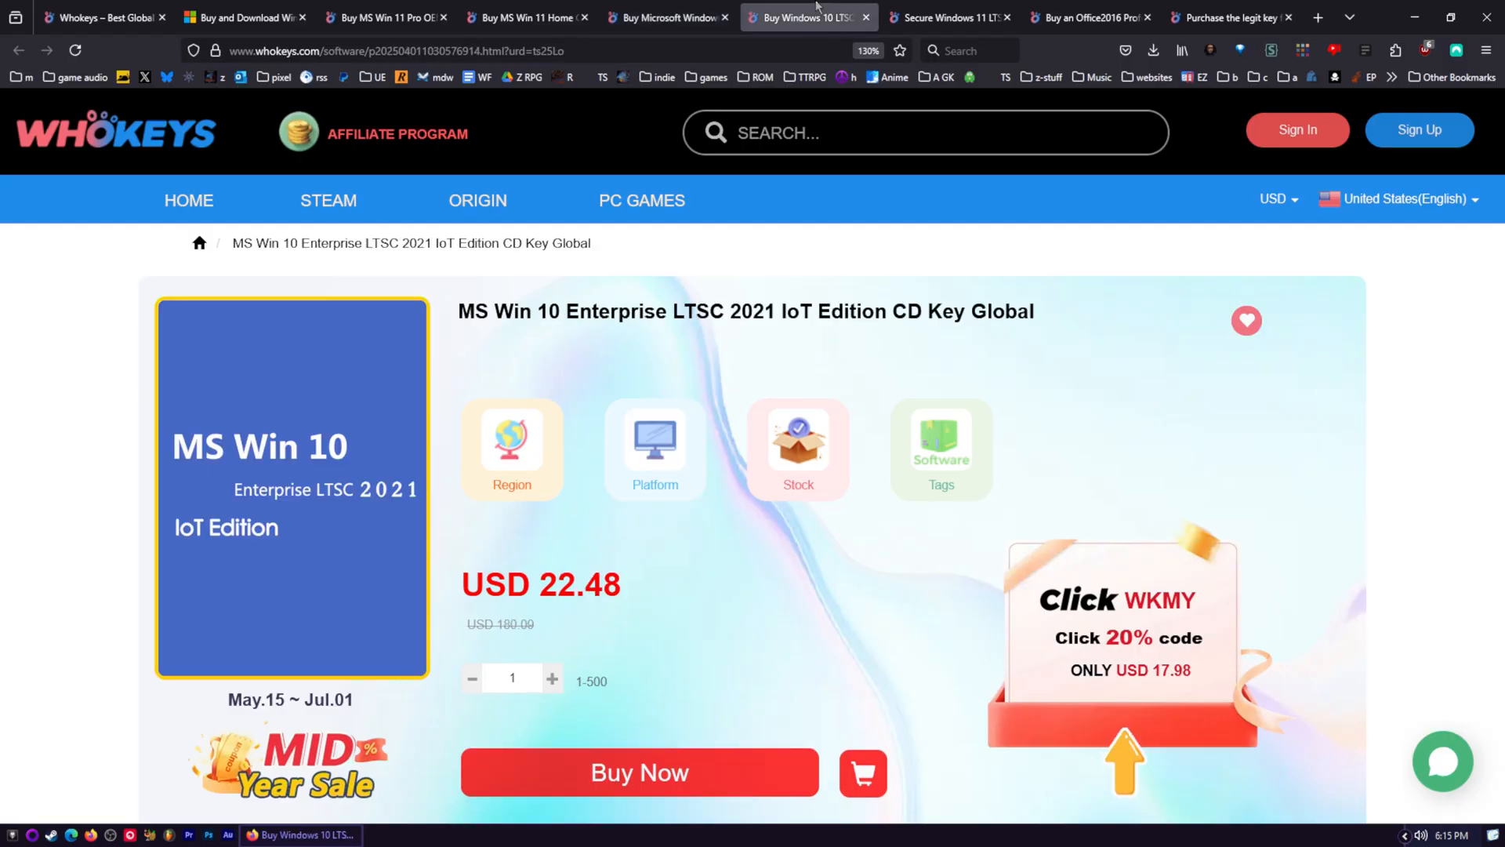
click(384, 17)
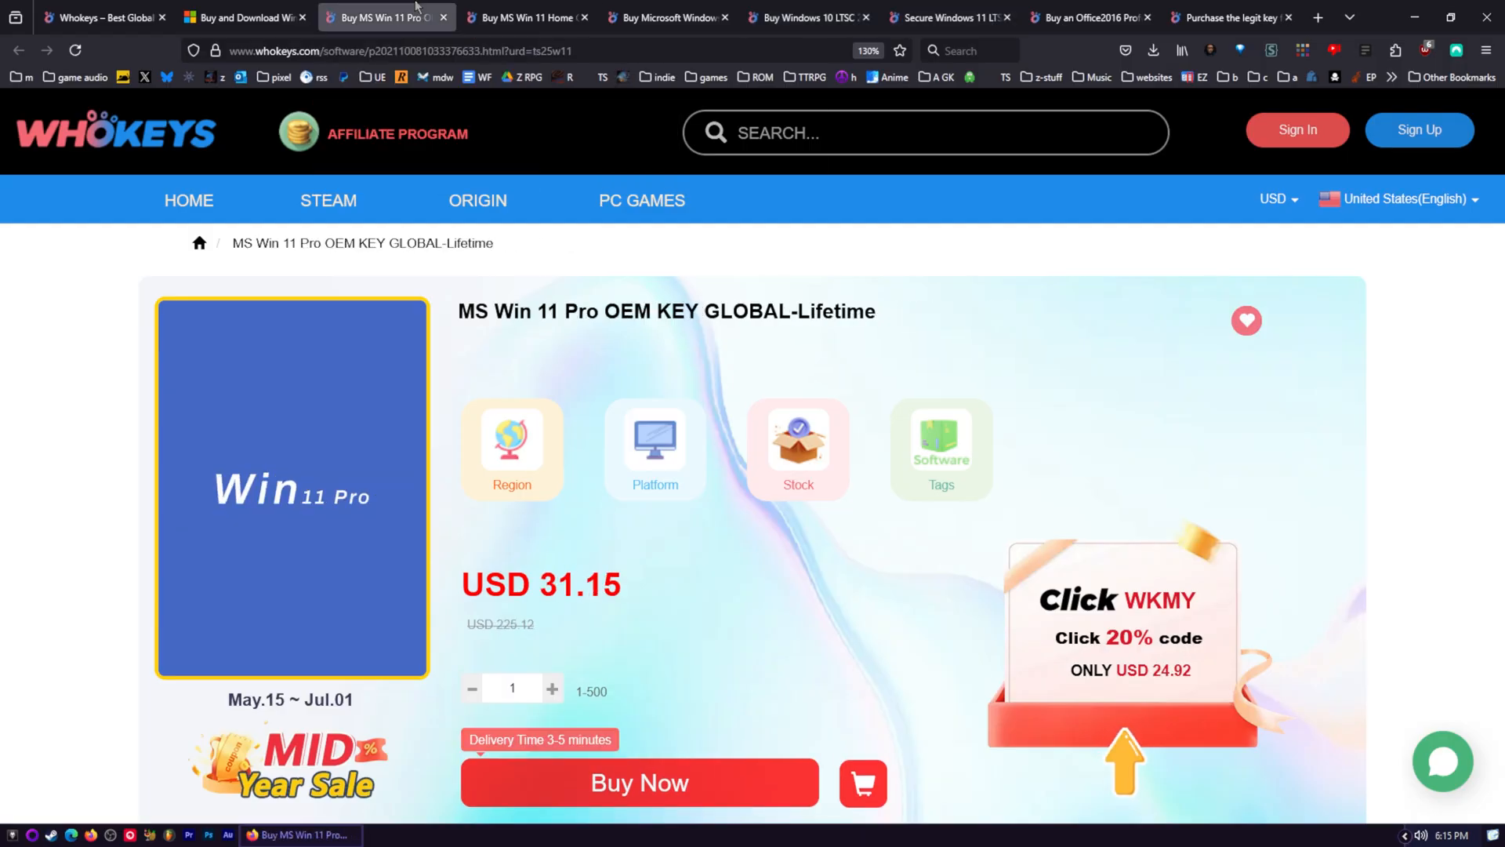
click(809, 18)
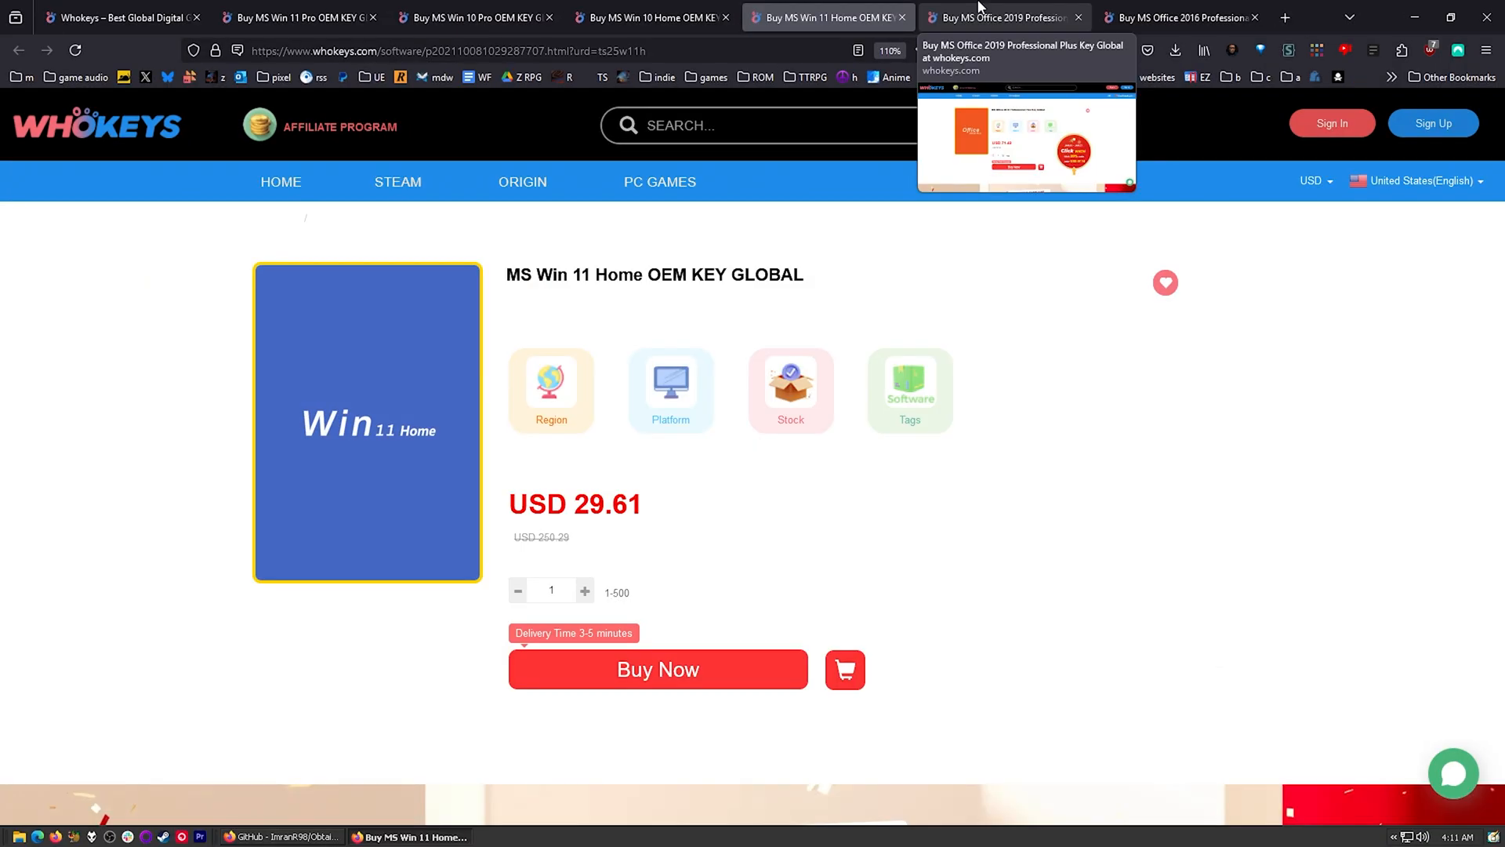
click(1179, 17)
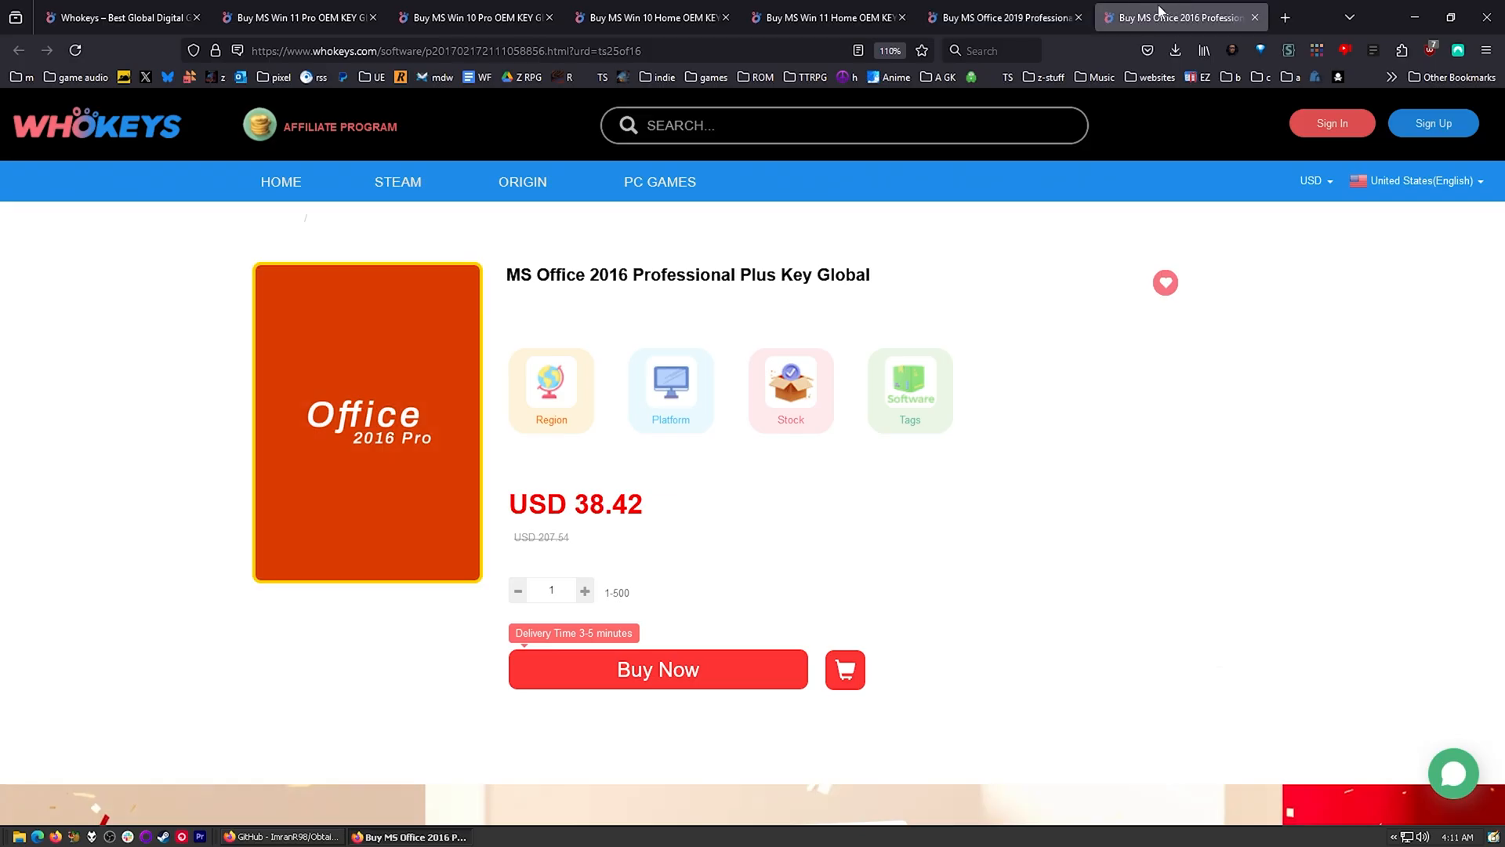
mouse_move(997, 17)
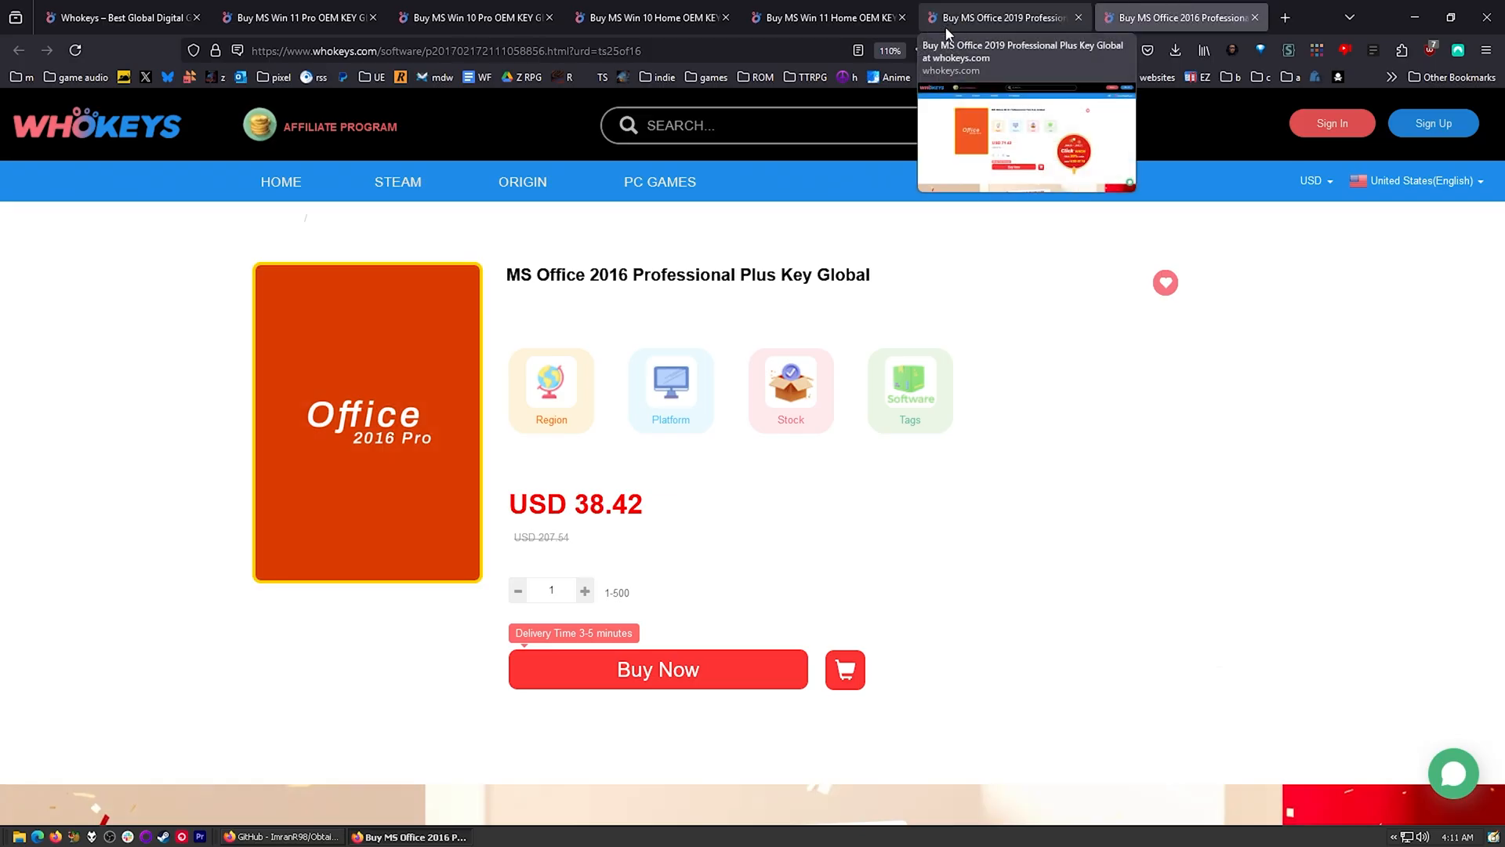
mouse_move(1181, 16)
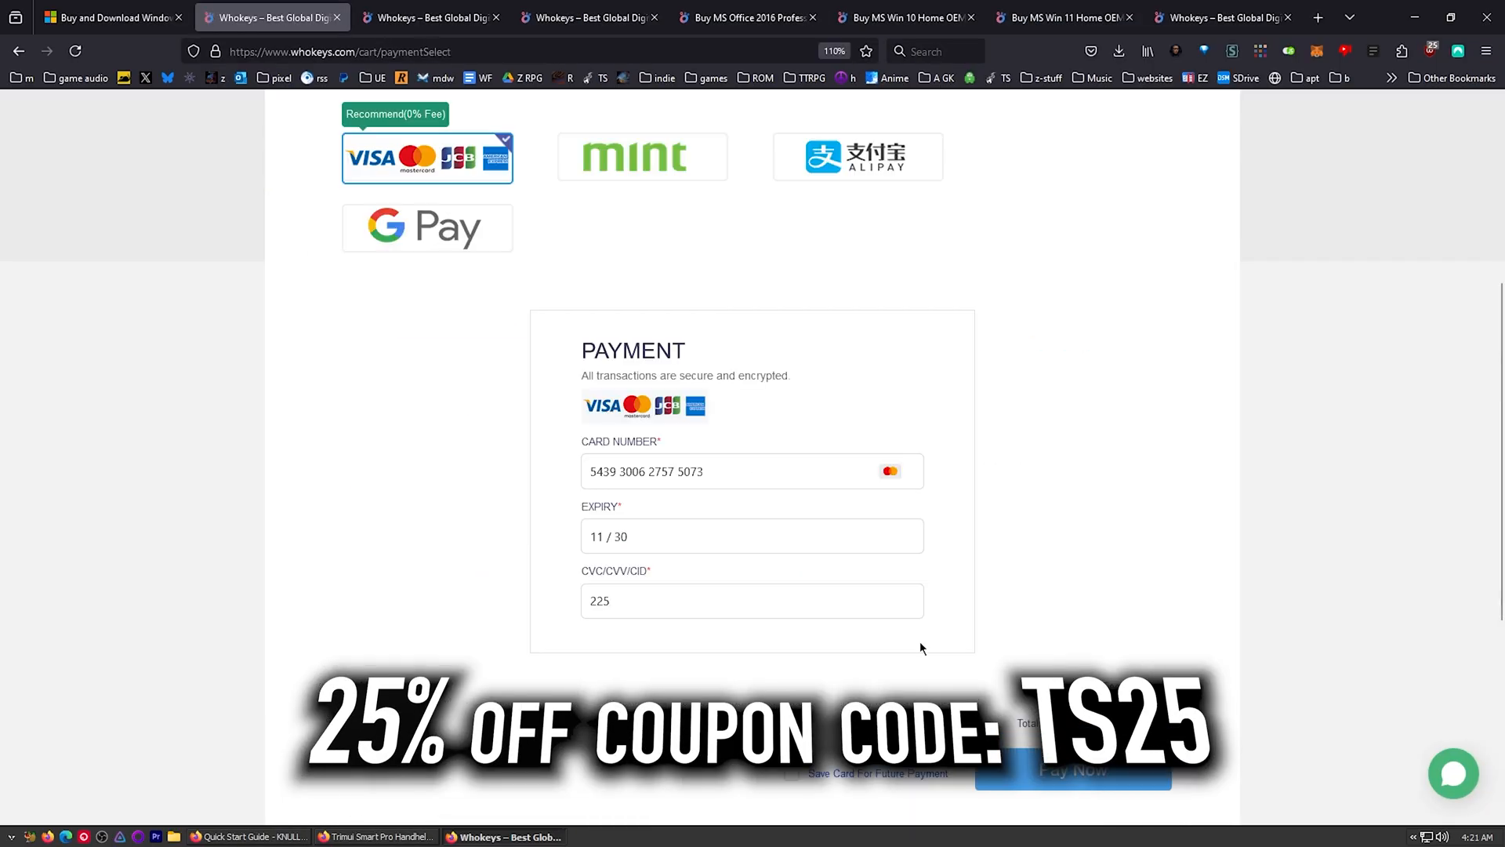
- Pay for the order, then reveal the purchased product key in My Purchased Orders
click(1073, 769)
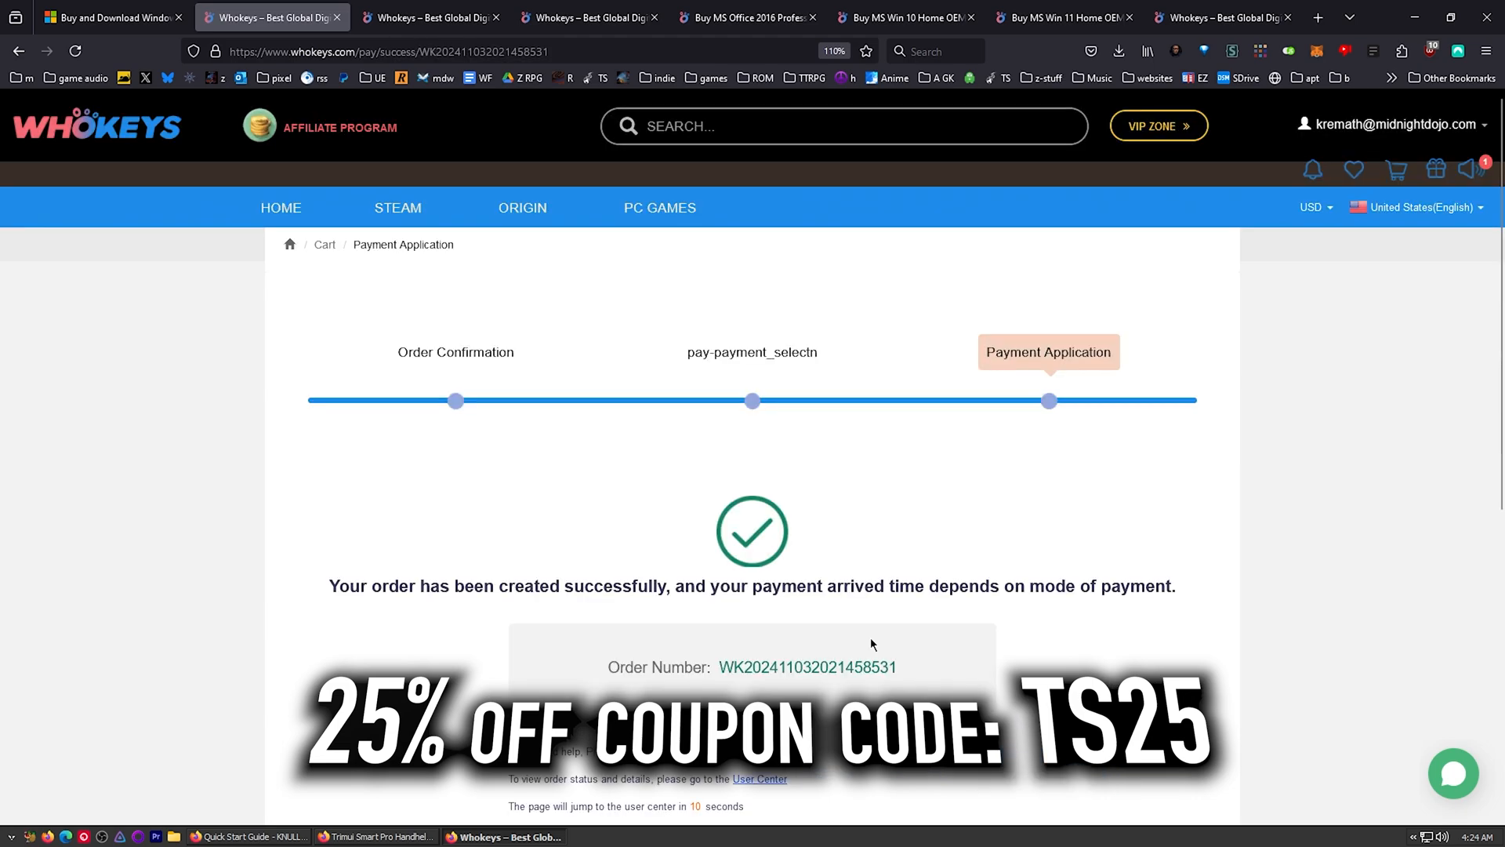
click(757, 779)
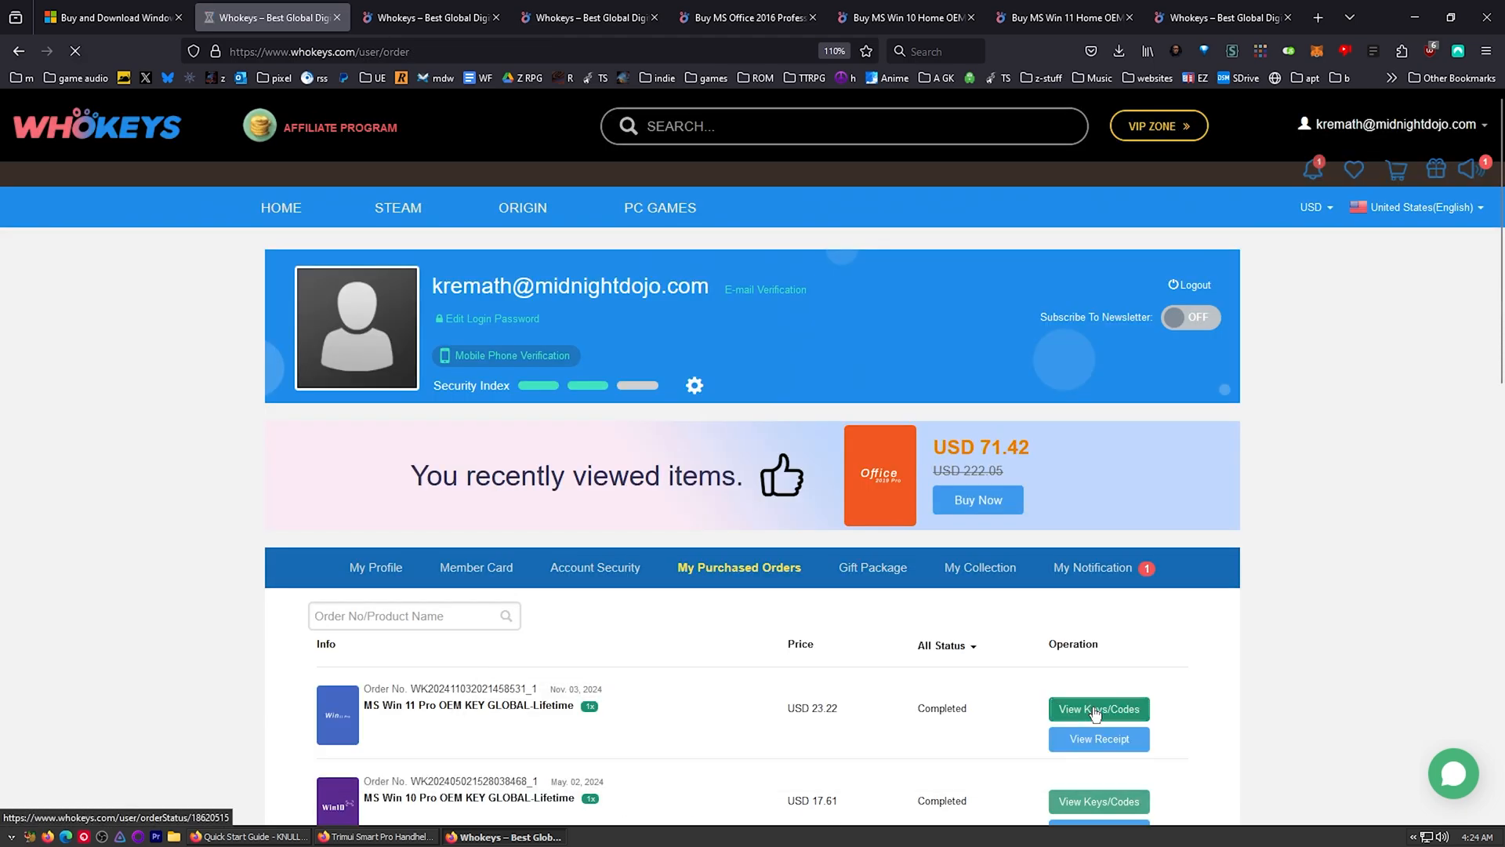
click(1098, 708)
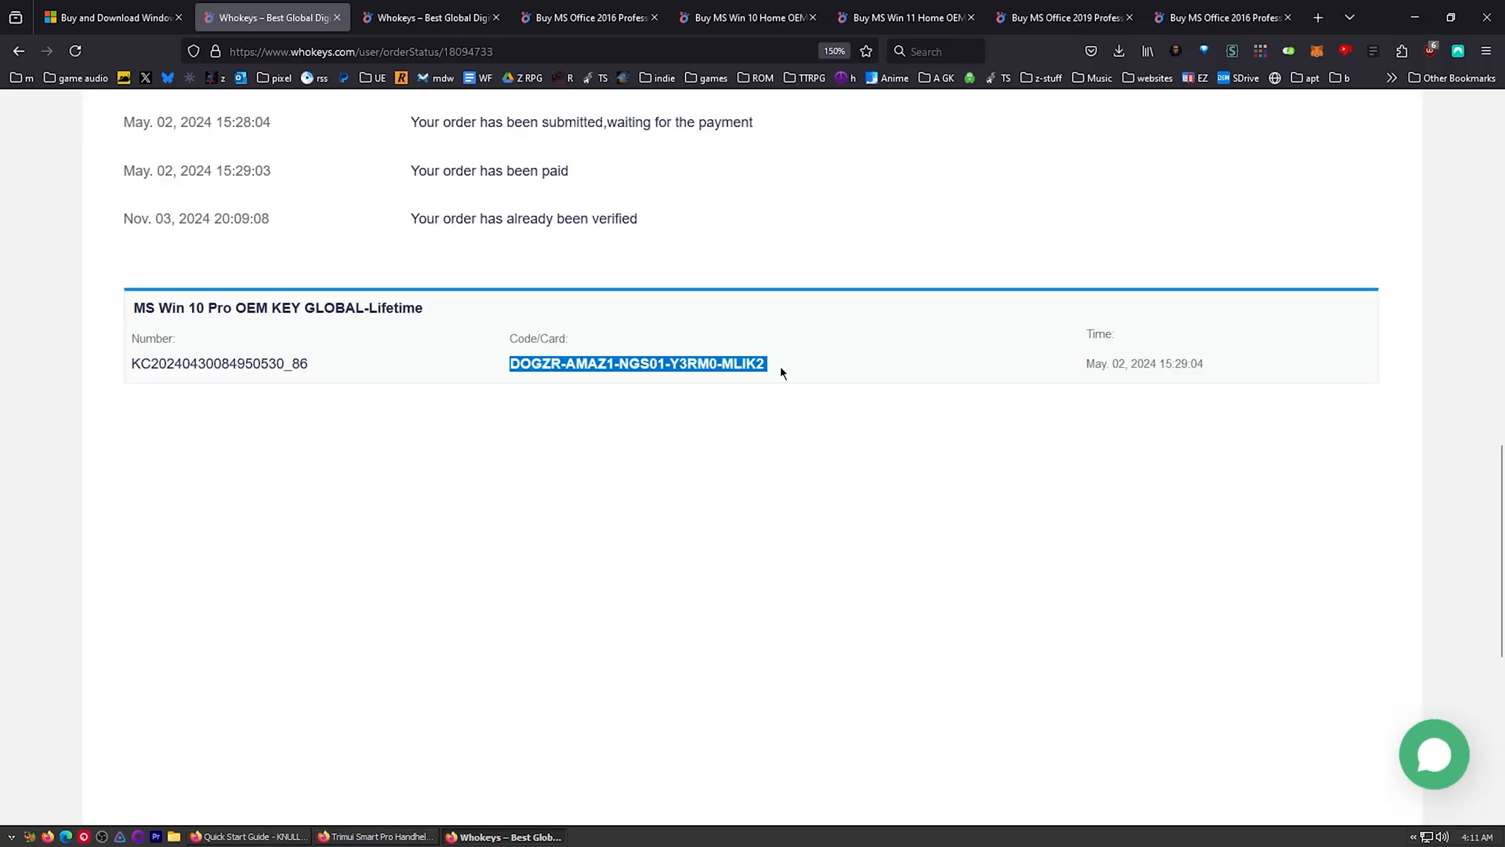
click(22, 837)
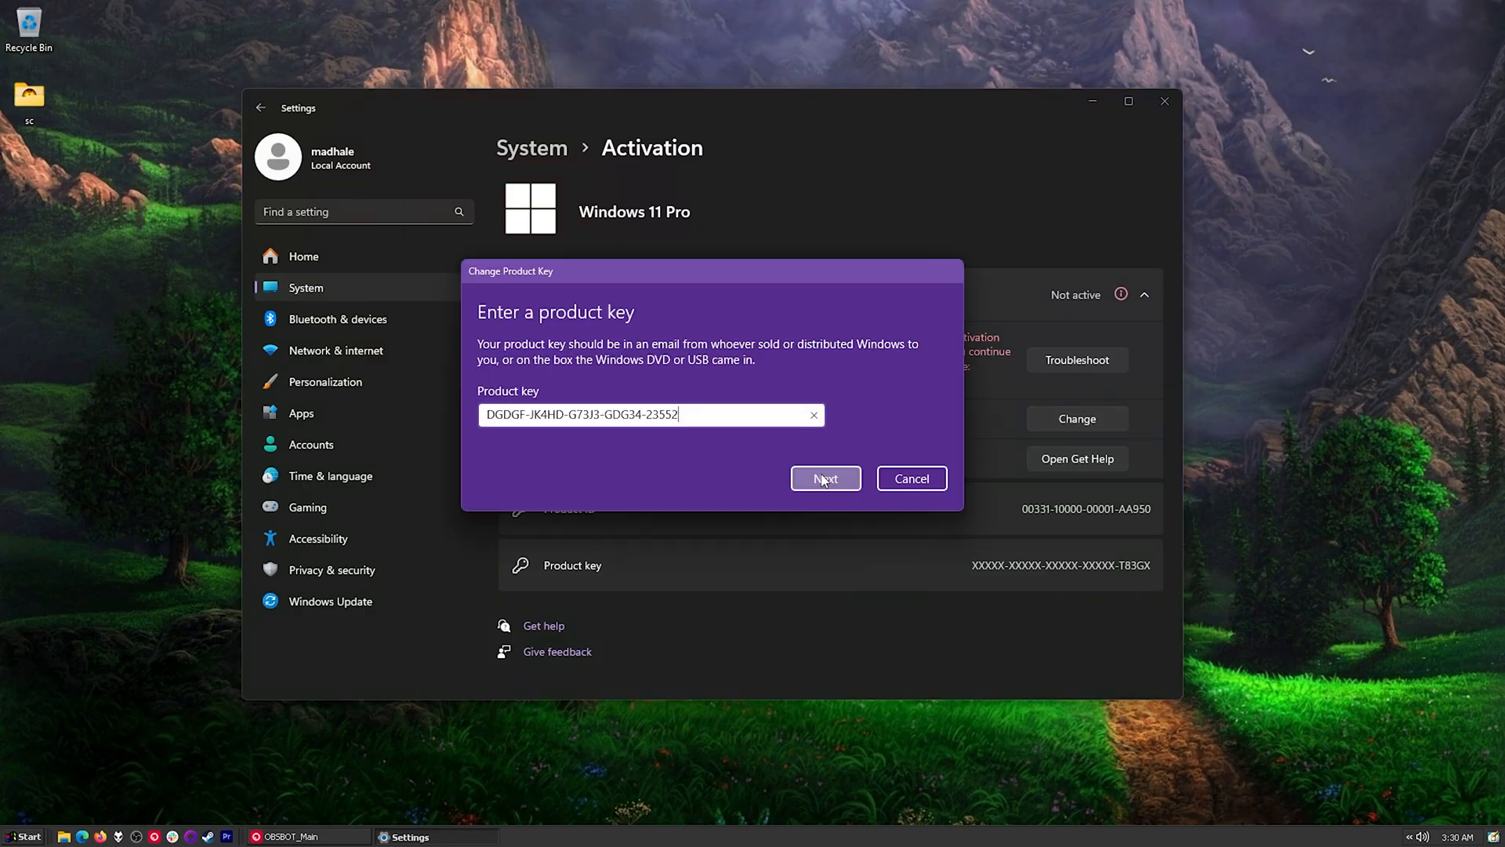
- Submit the entered Windows 11 Pro product key to start activation
click(823, 479)
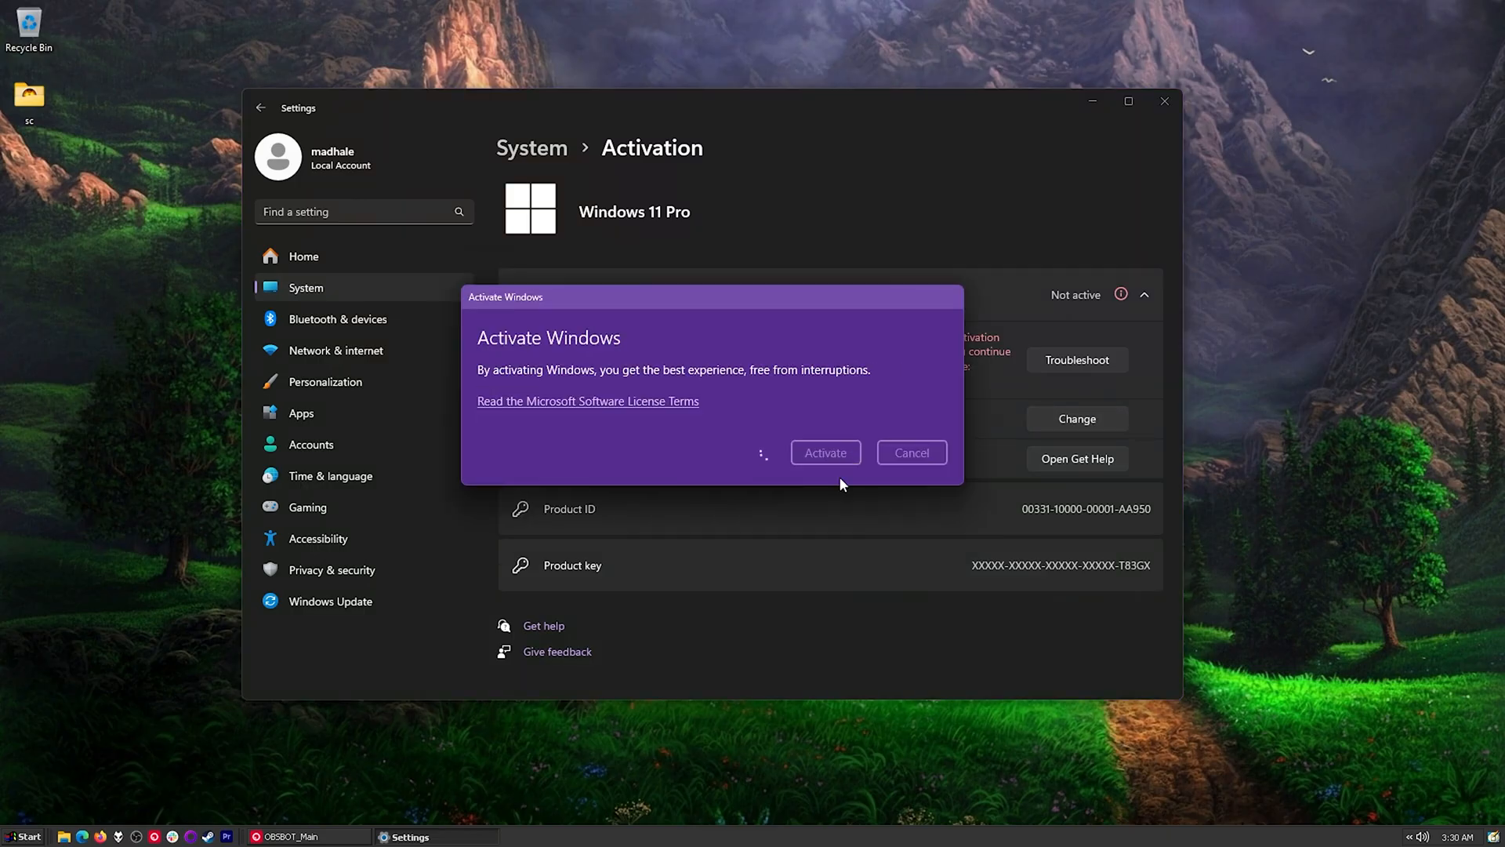